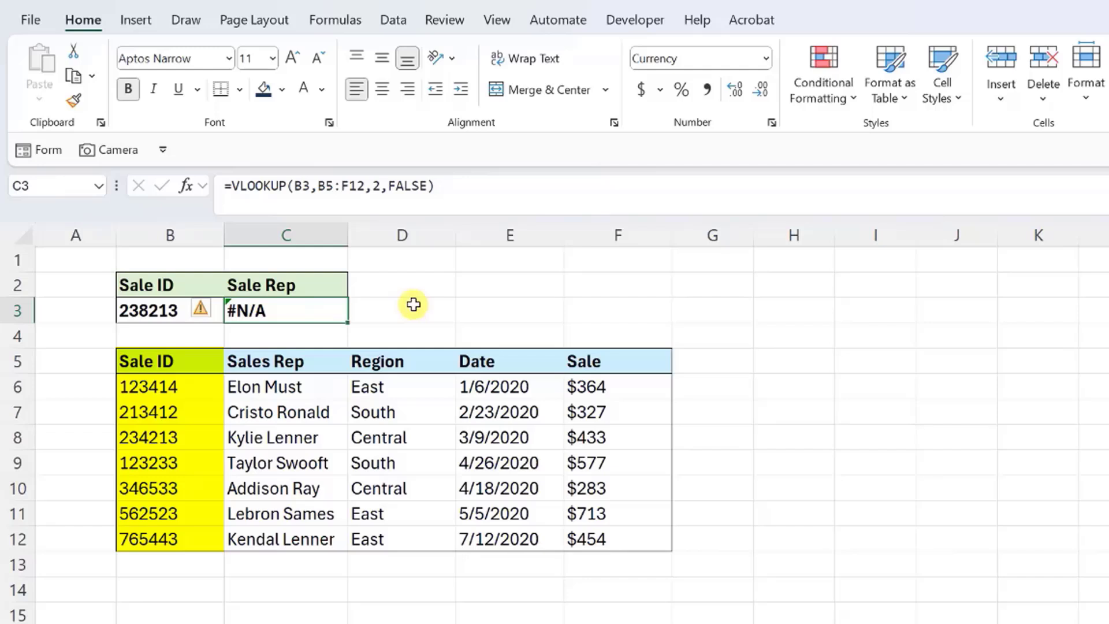
# - Wrap C3's VLOOKUP as IFERROR(…,"None") so a missing Sale ID shows None
pyautogui.write('IFERROR(')
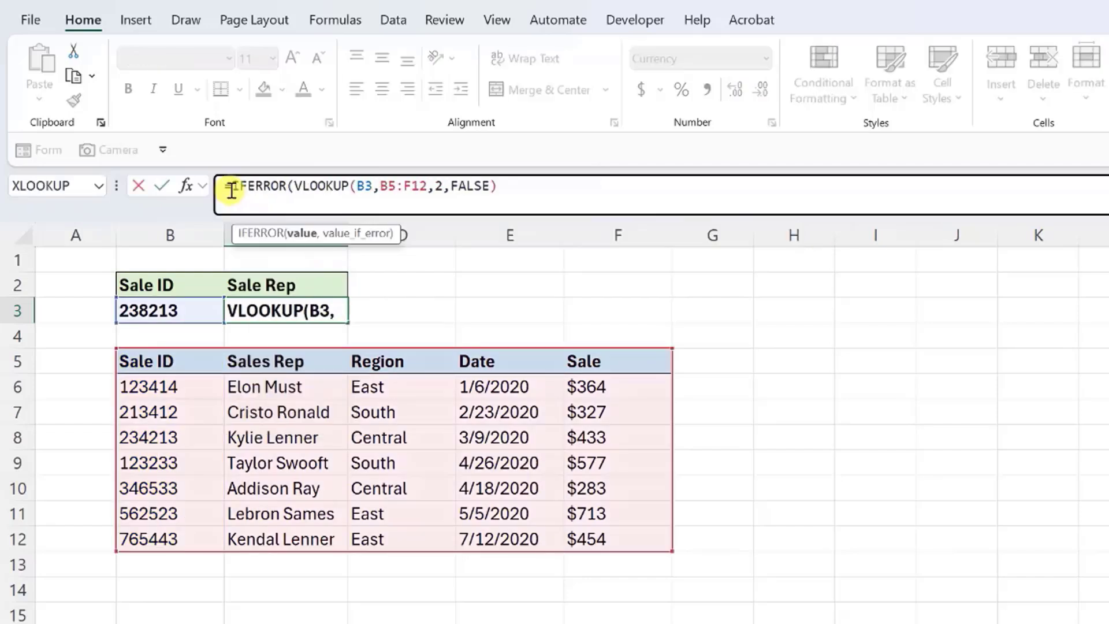
pyautogui.write('),')
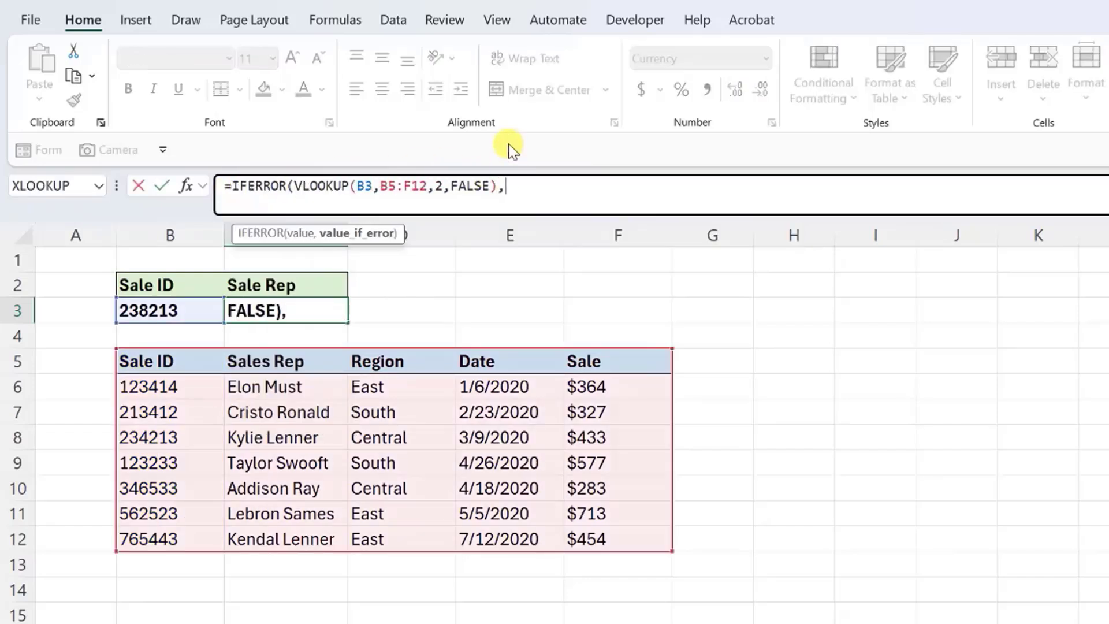
pyautogui.write('"None")')
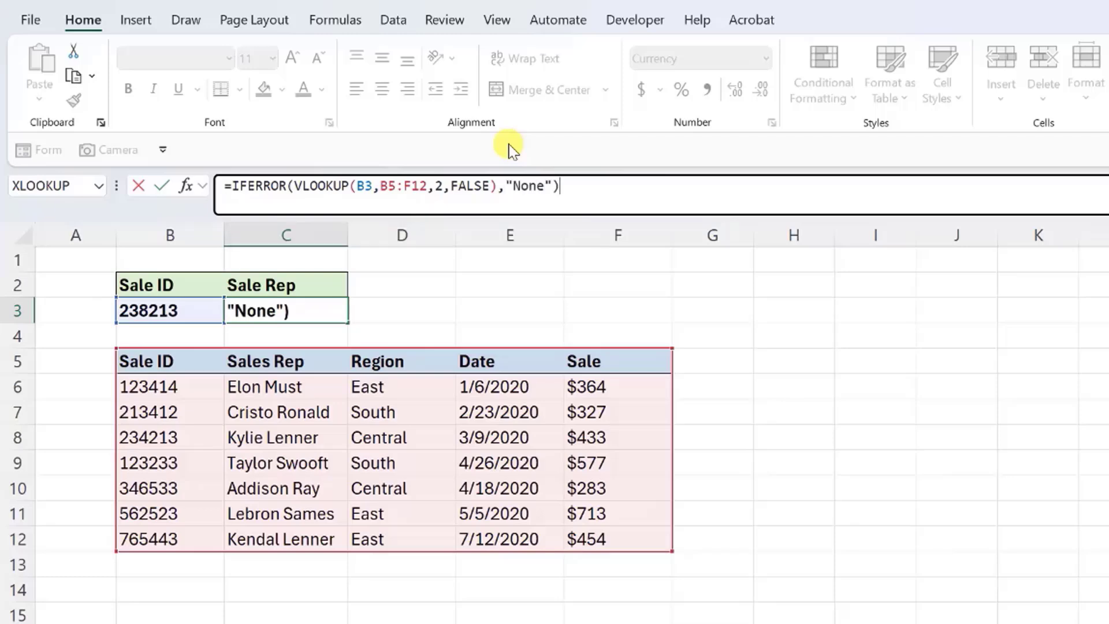
pyautogui.press('Return')
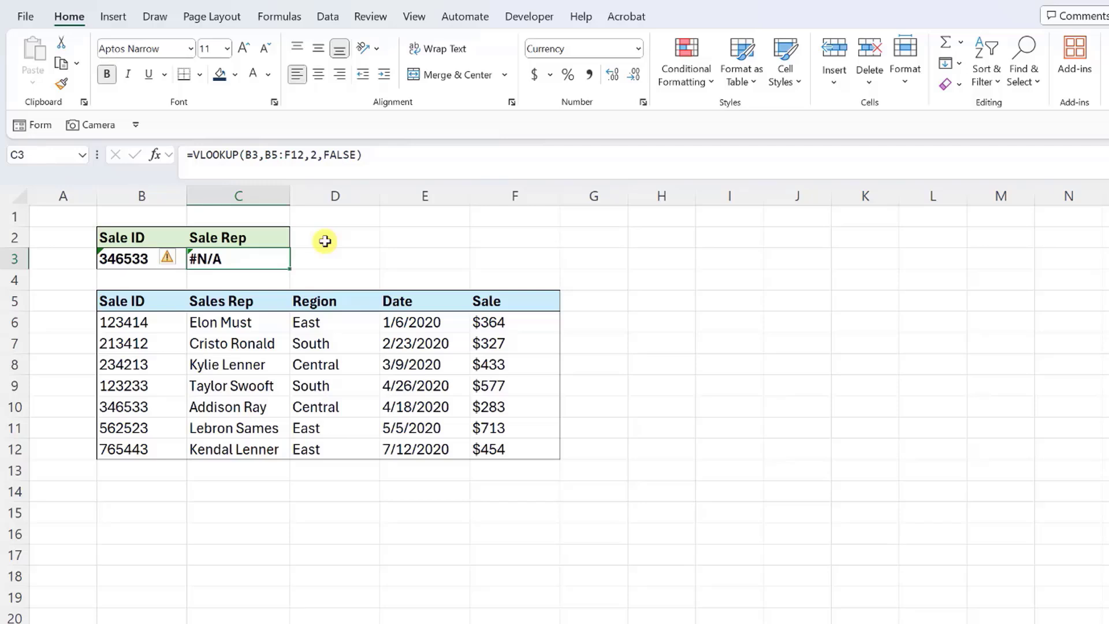
pyautogui.moveTo(373, 172)
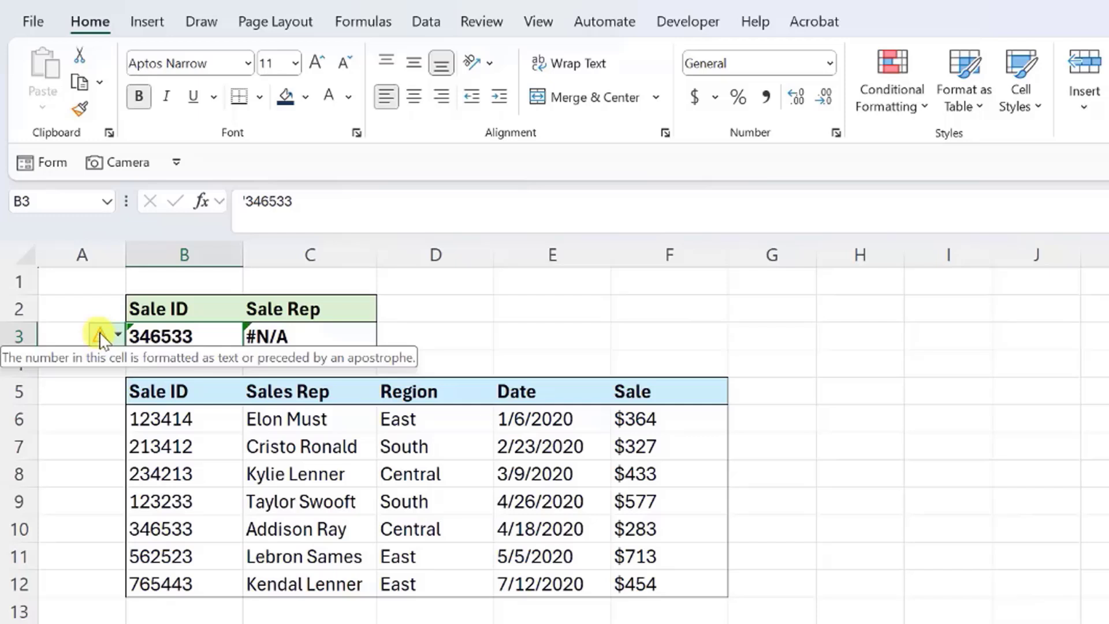
# - Use the error-checking warning on B3 to Convert Sale ID 346533 to Number
pyautogui.click(116, 335)
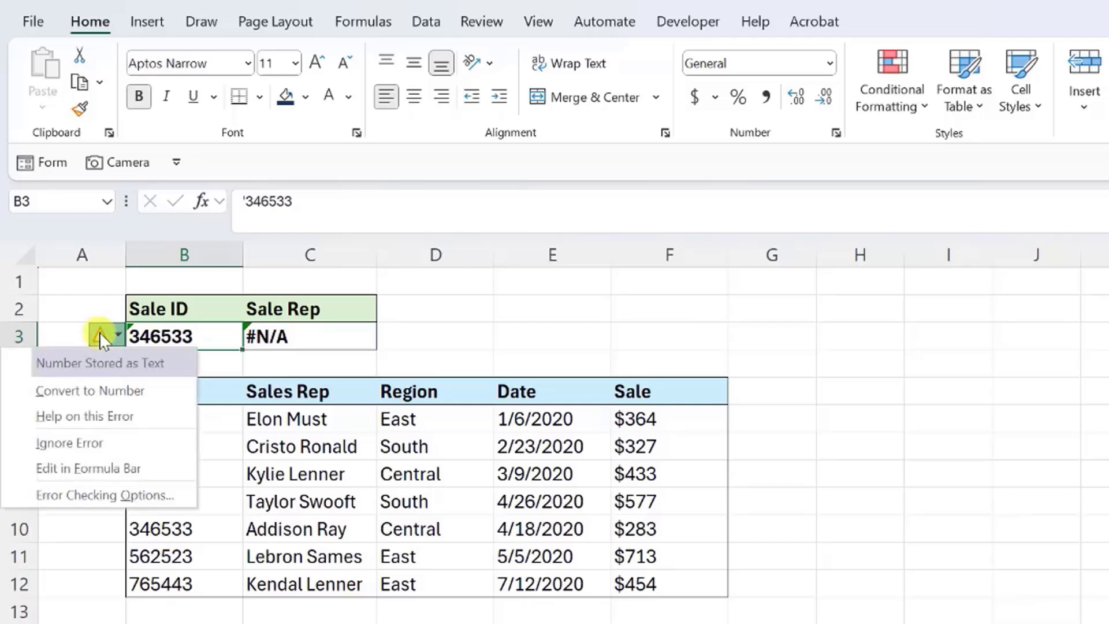
pyautogui.moveTo(90, 390)
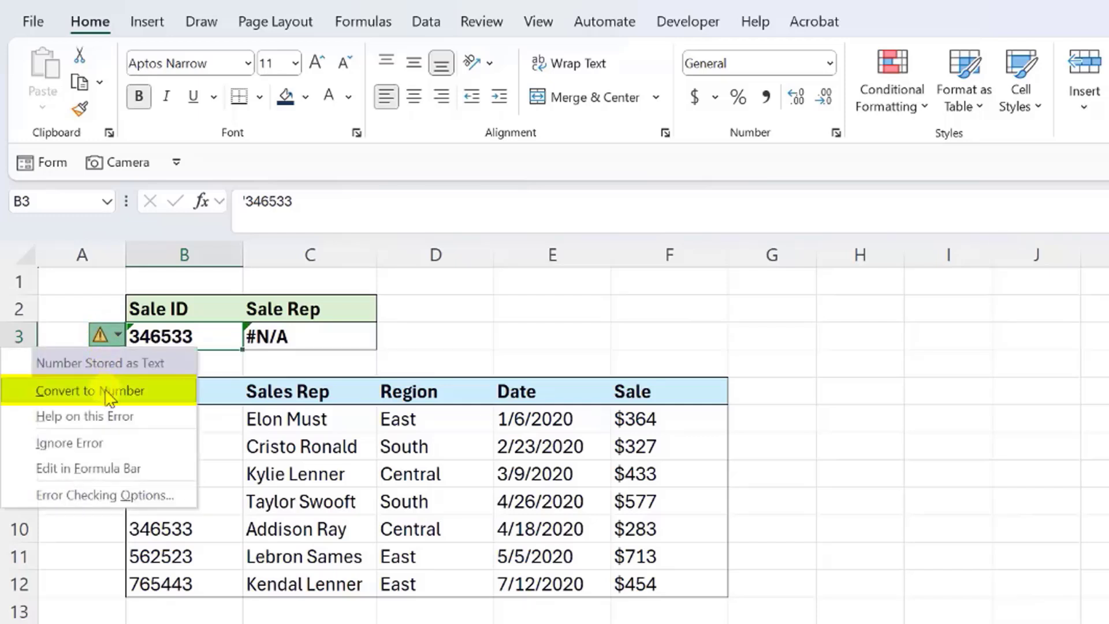
pyautogui.click(89, 389)
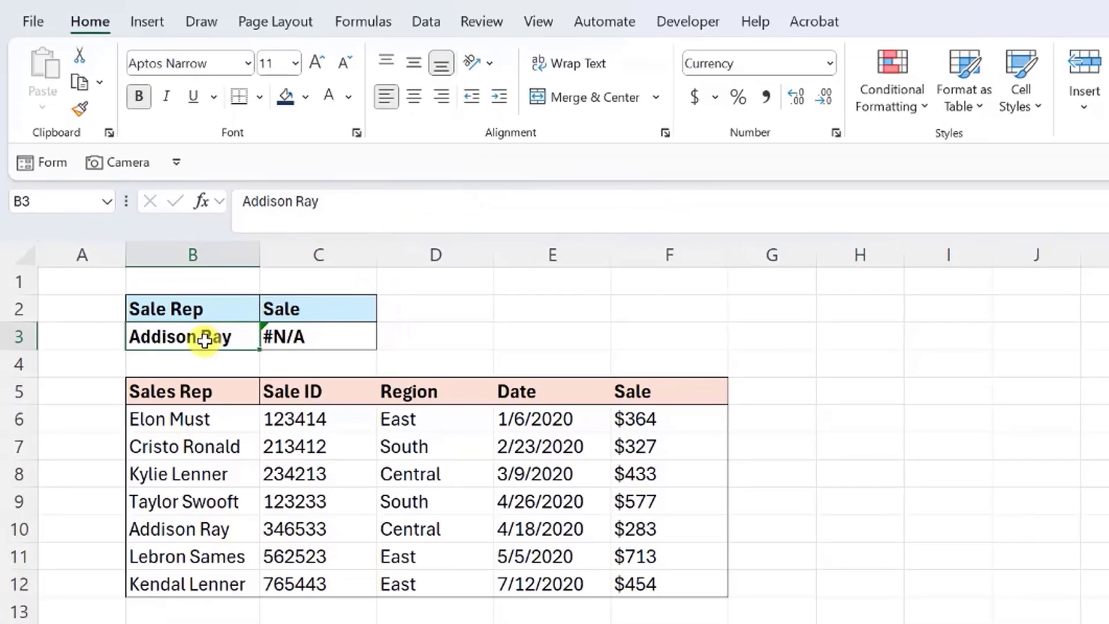
# - Select B3 to inspect the Addison Ray lookup value in the new example
pyautogui.click(339, 201)
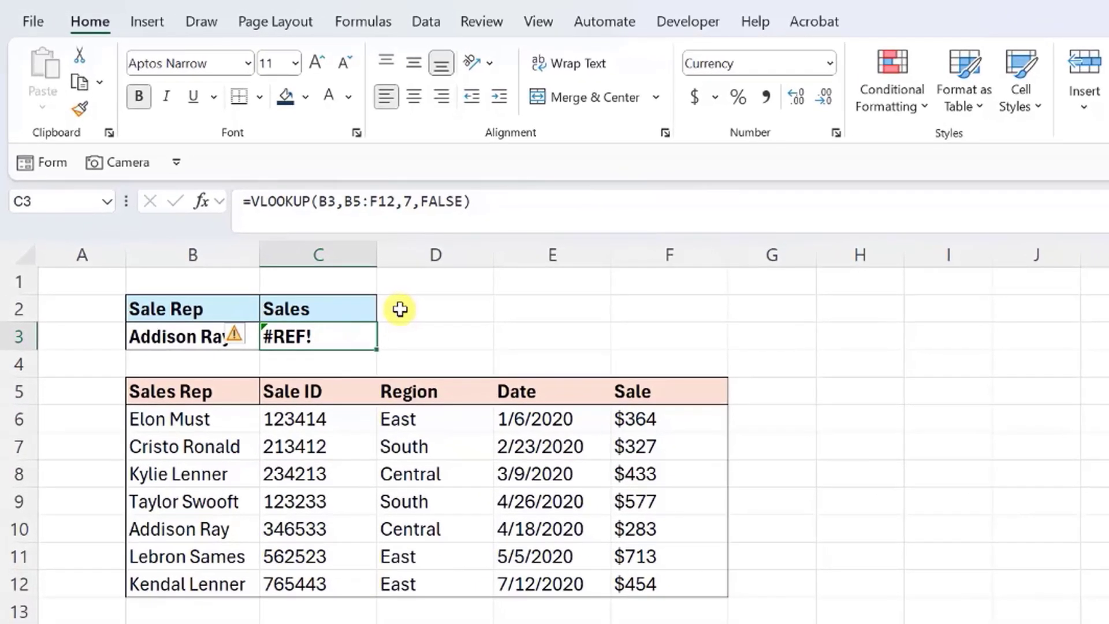
# - Edit the C3 lookup =VLOOKUP(B3,B5:F12,7,FALSE) that returns #REF!
pyautogui.doubleClick(401, 201)
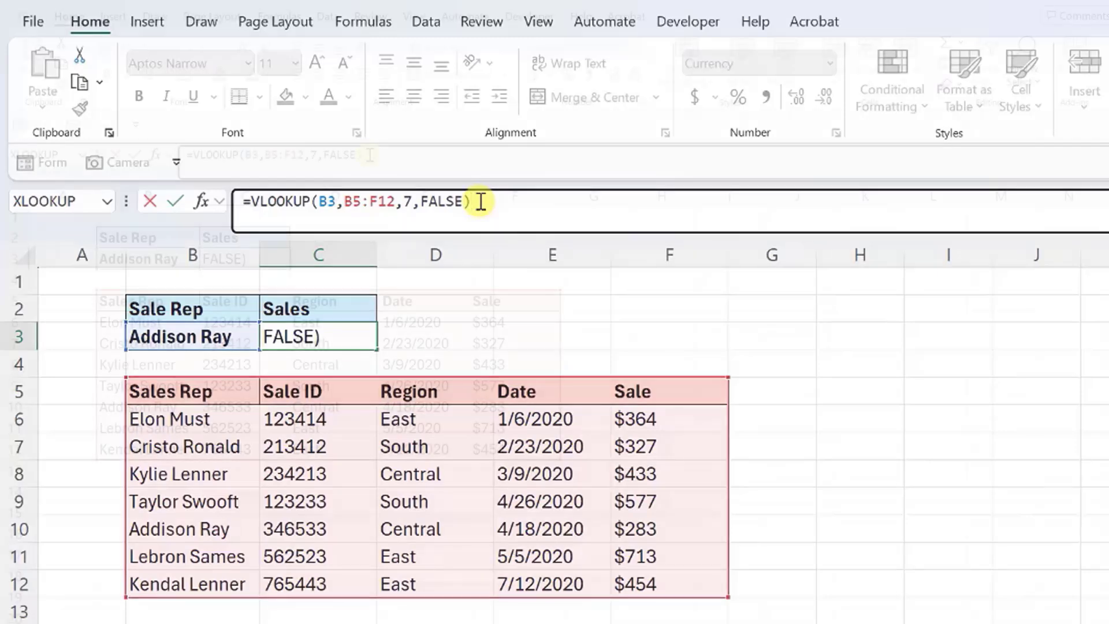
# - Confirm C3's VLOOKUP with column index -5 giving #VALUE!, then edit it again
pyautogui.write('-5')
pyautogui.press('Return')
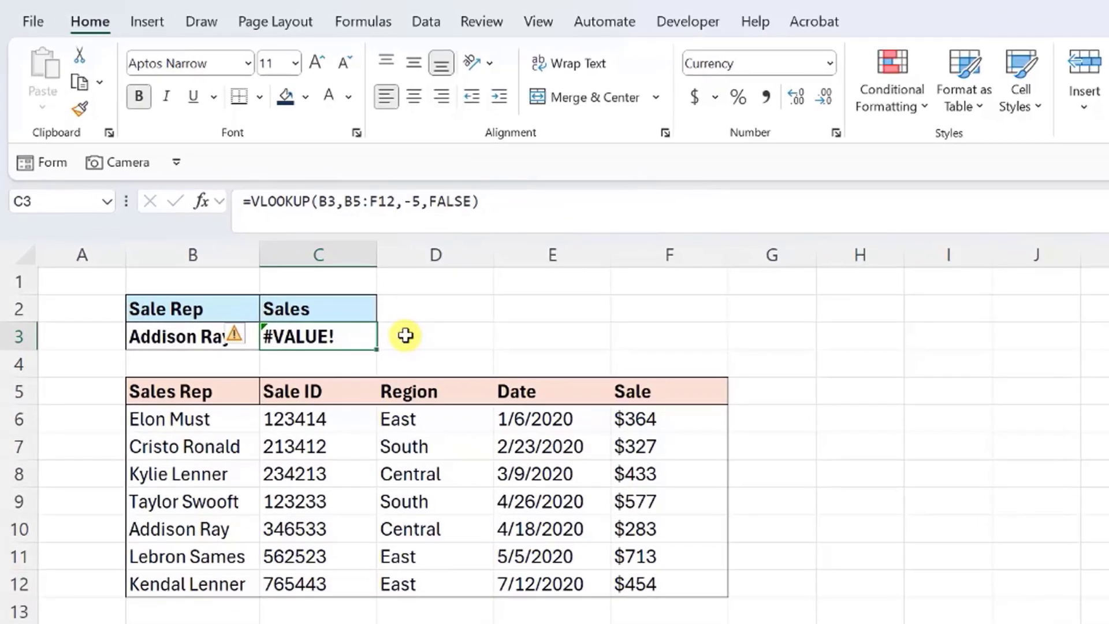
pyautogui.doubleClick(406, 201)
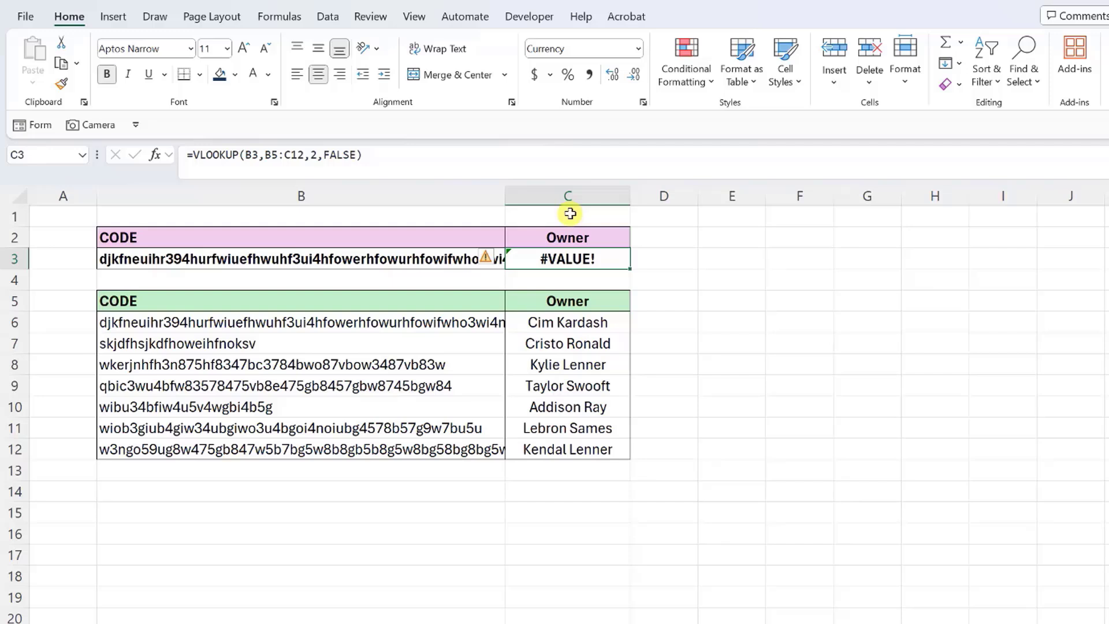
# - Select B3 to show the very long CODE value in full in the formula bar
pyautogui.click(300, 258)
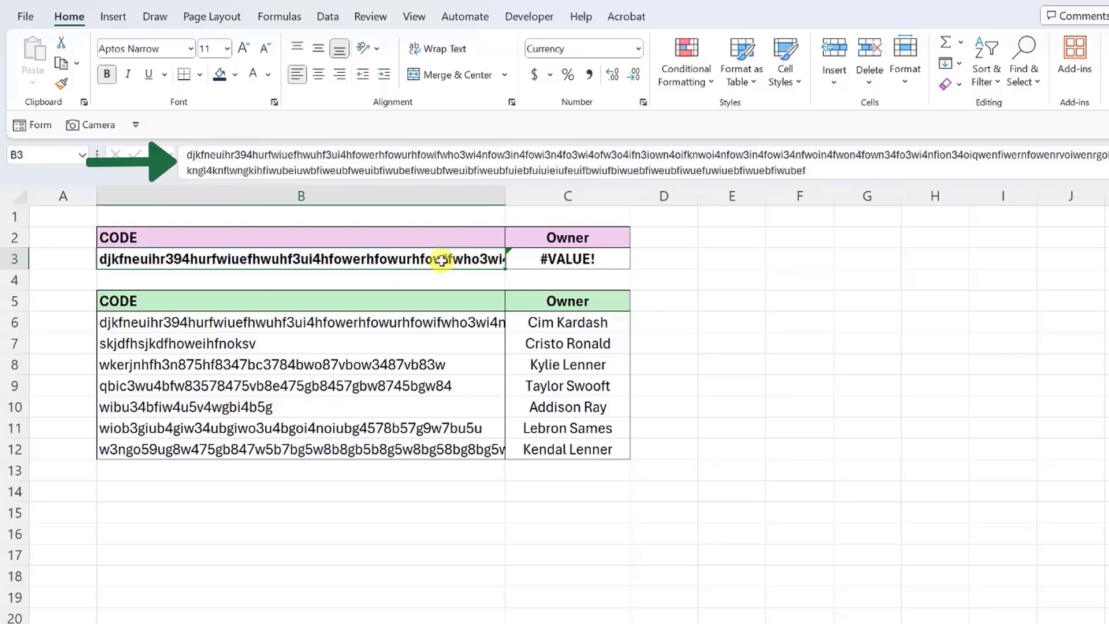